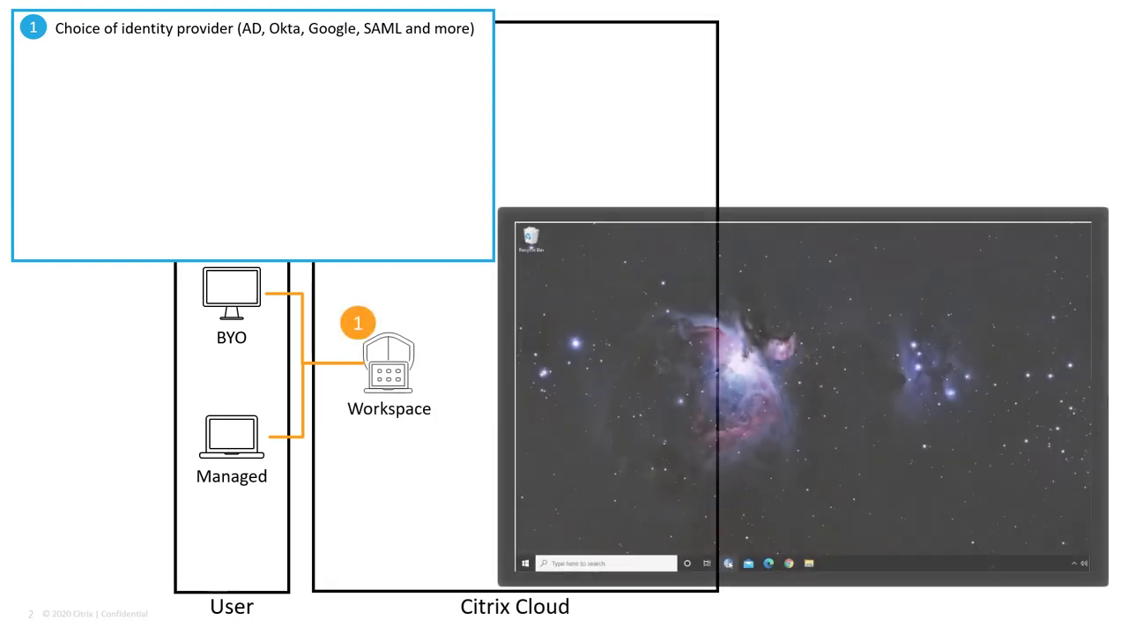
left_click(727, 563)
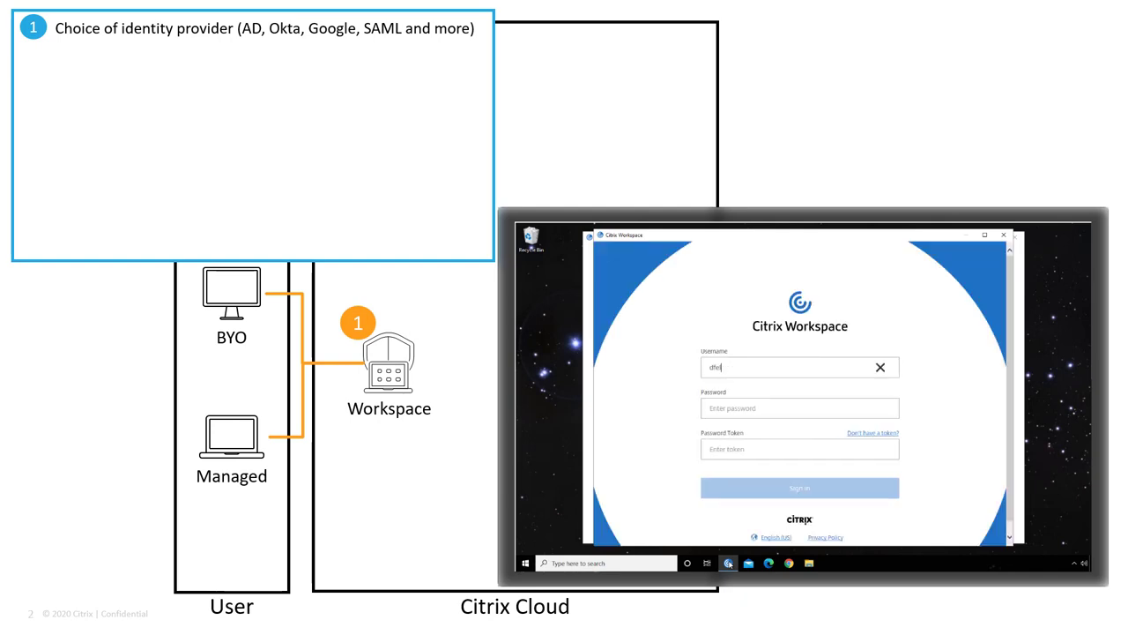
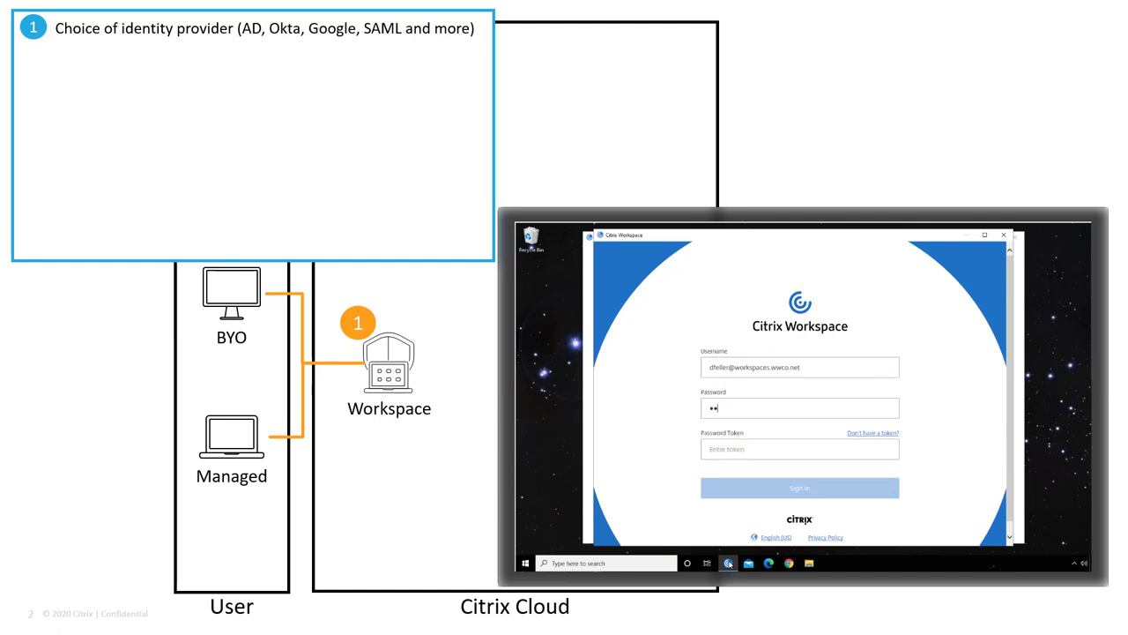
type("password")
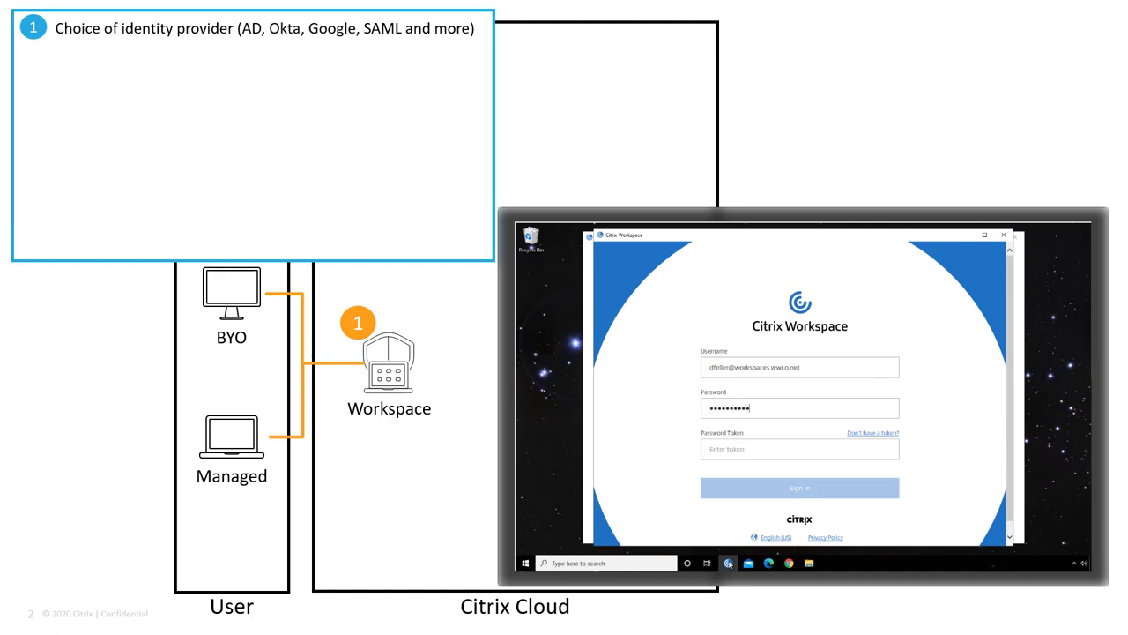
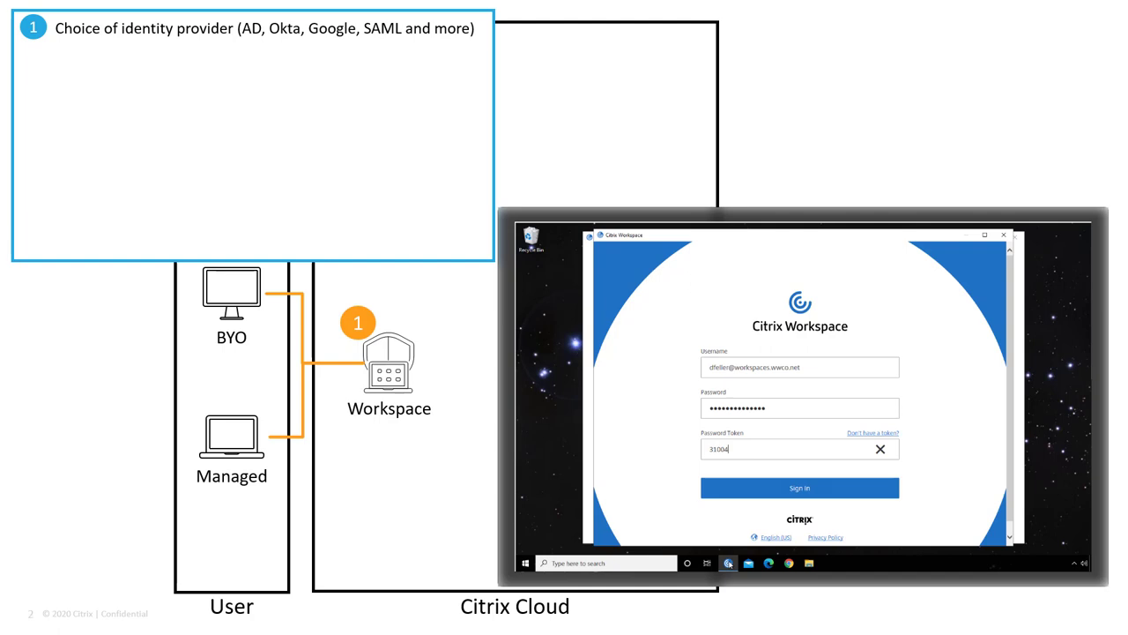
left_click(799, 488)
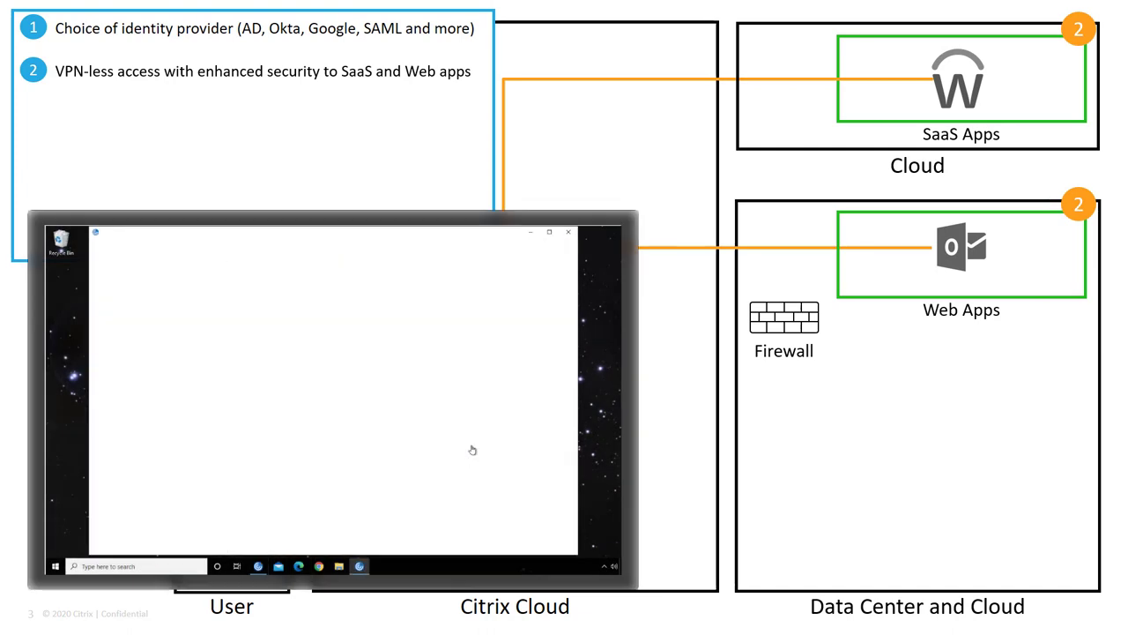
- Start a Snip & Sketch capture beside the Outlook web mail inbox
left_click(359, 566)
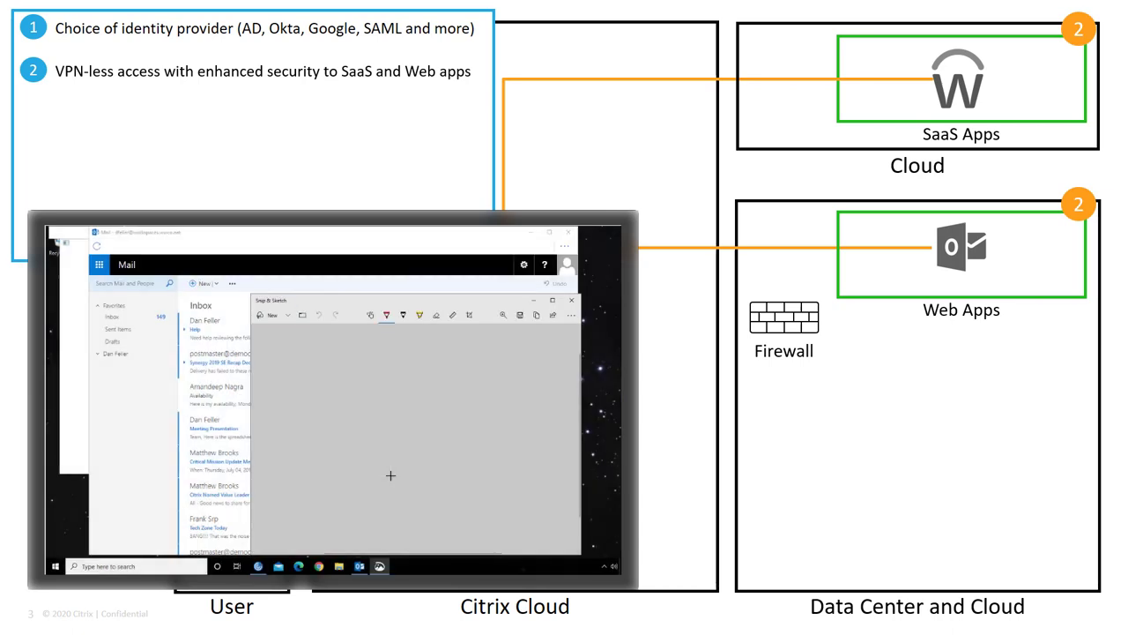
mouse_move(419, 477)
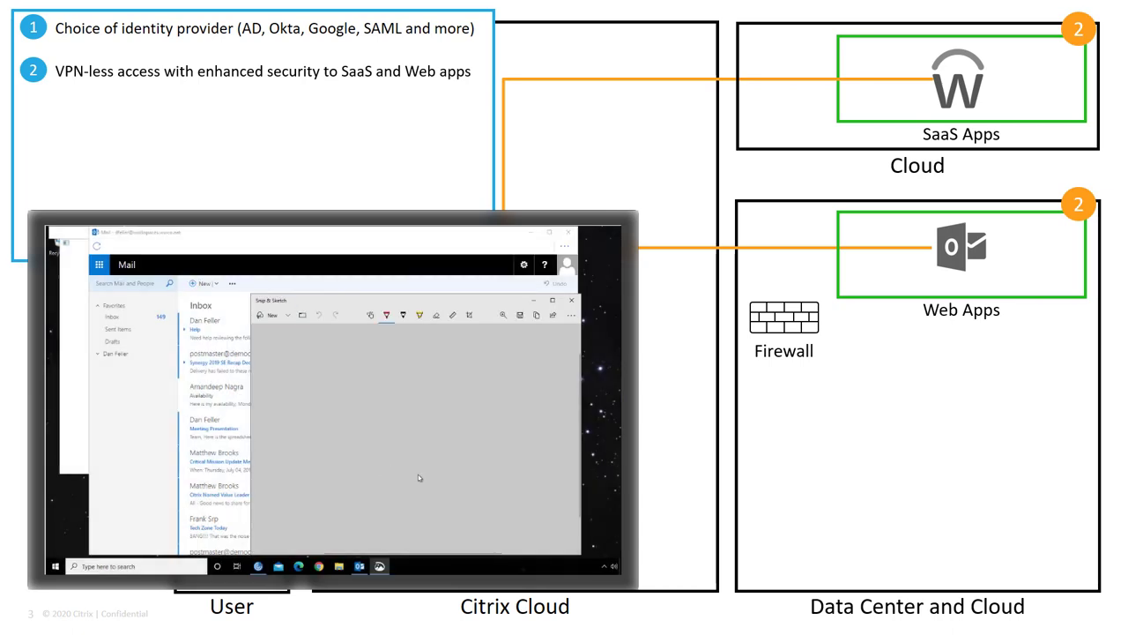
mouse_move(571, 300)
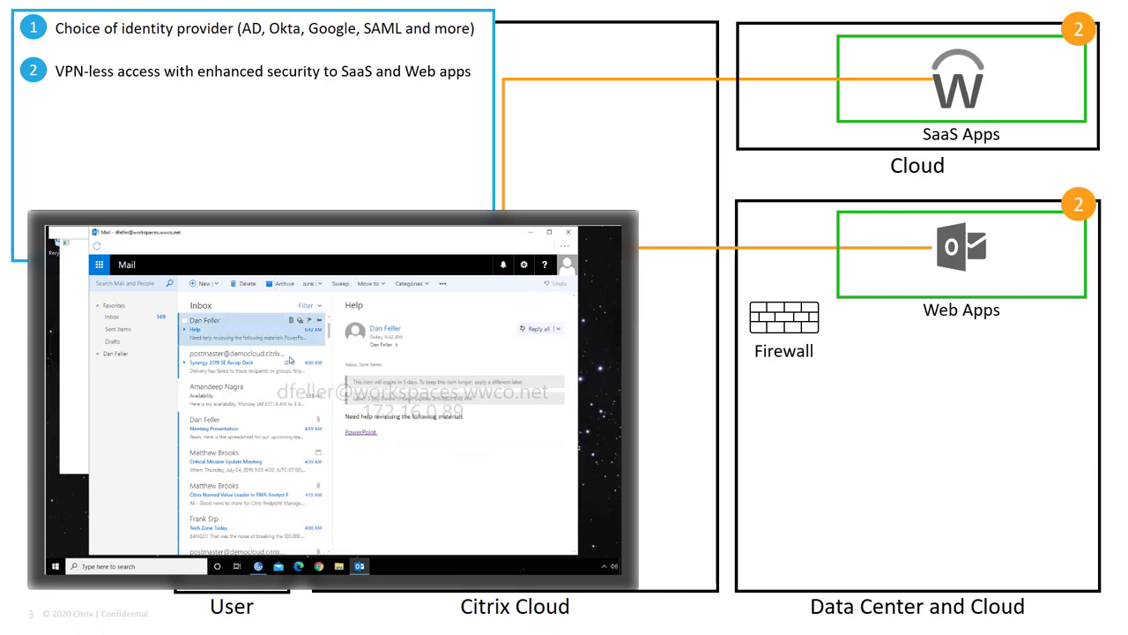
- Follow the PowerPoint link in the message and dismiss the Access restricted notice
left_click(361, 431)
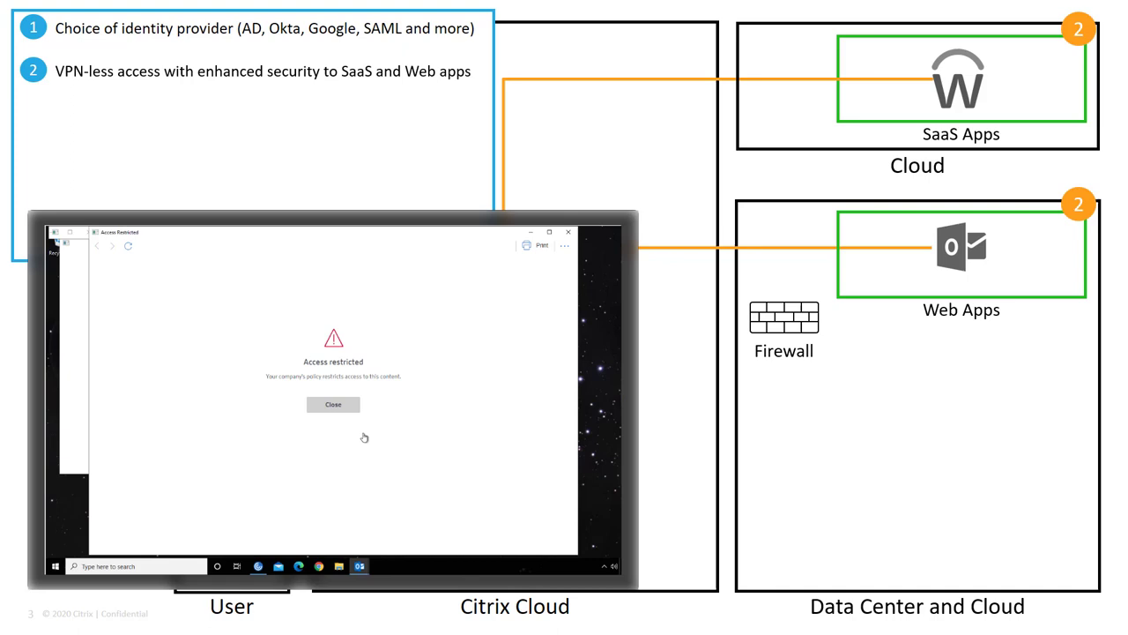
left_click(332, 405)
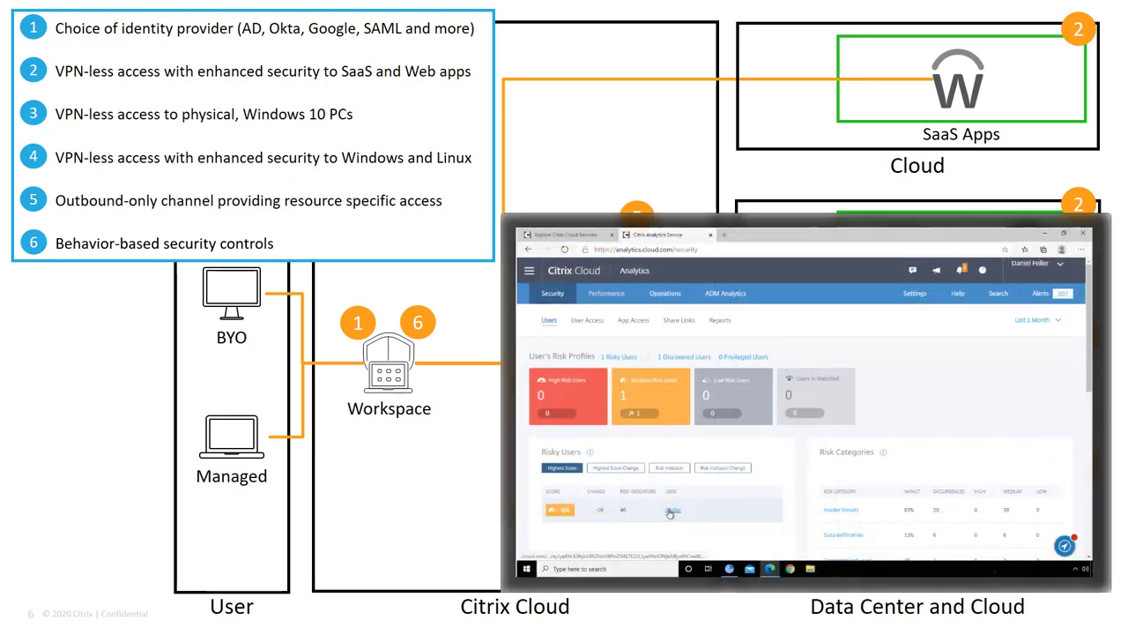
- View the medium-risk user's risk timeline, then reach the risk policies list via Actions > Settings
left_click(669, 509)
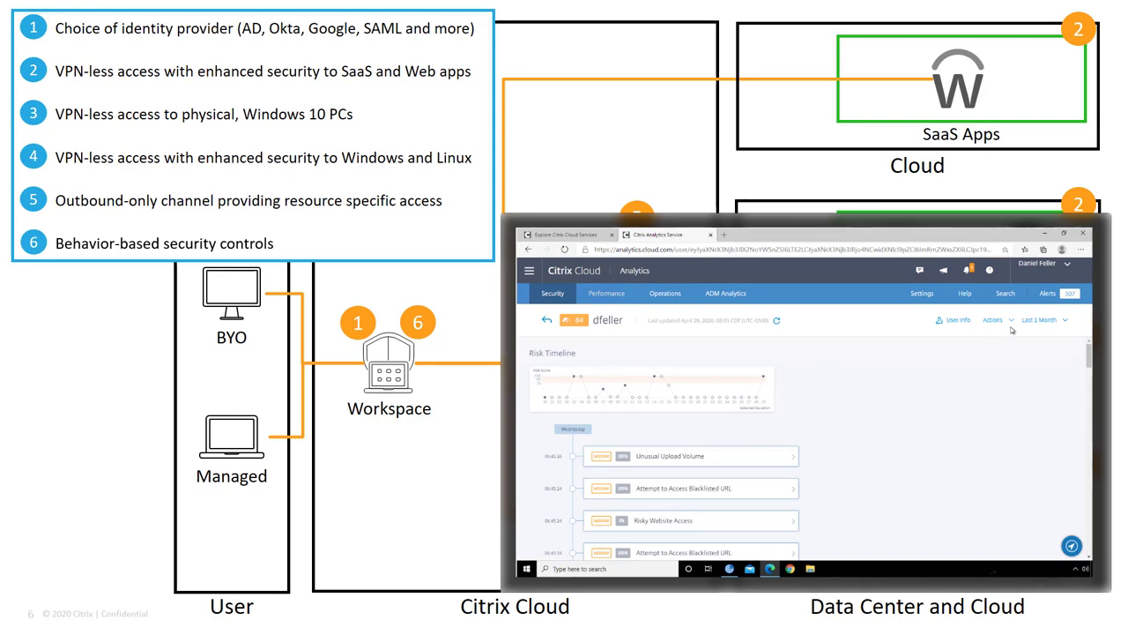
left_click(993, 319)
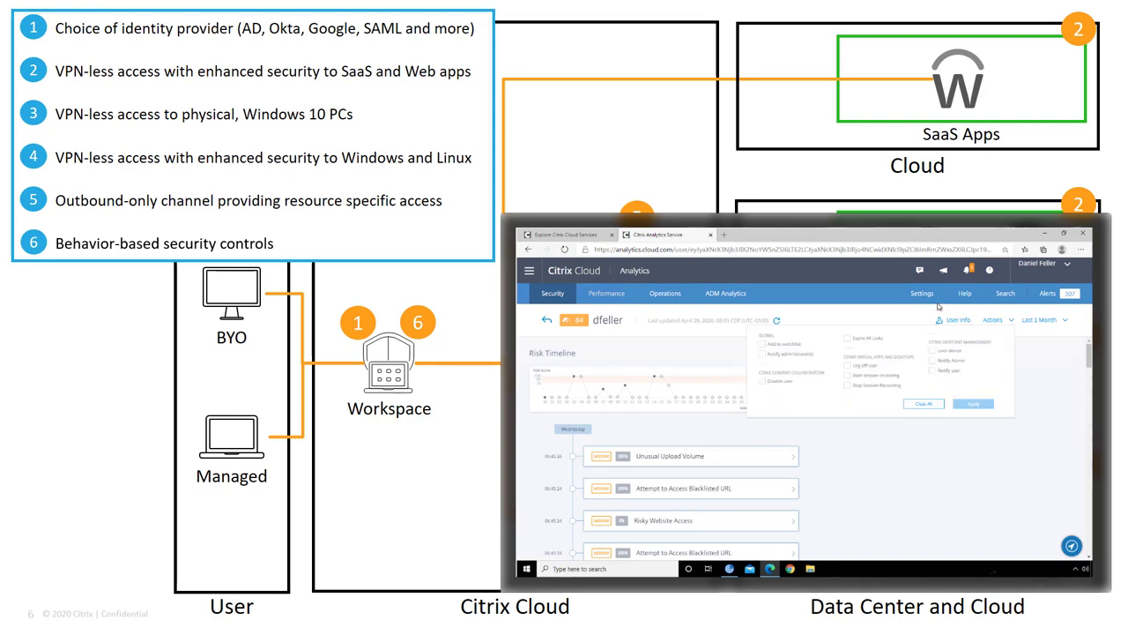
left_click(921, 292)
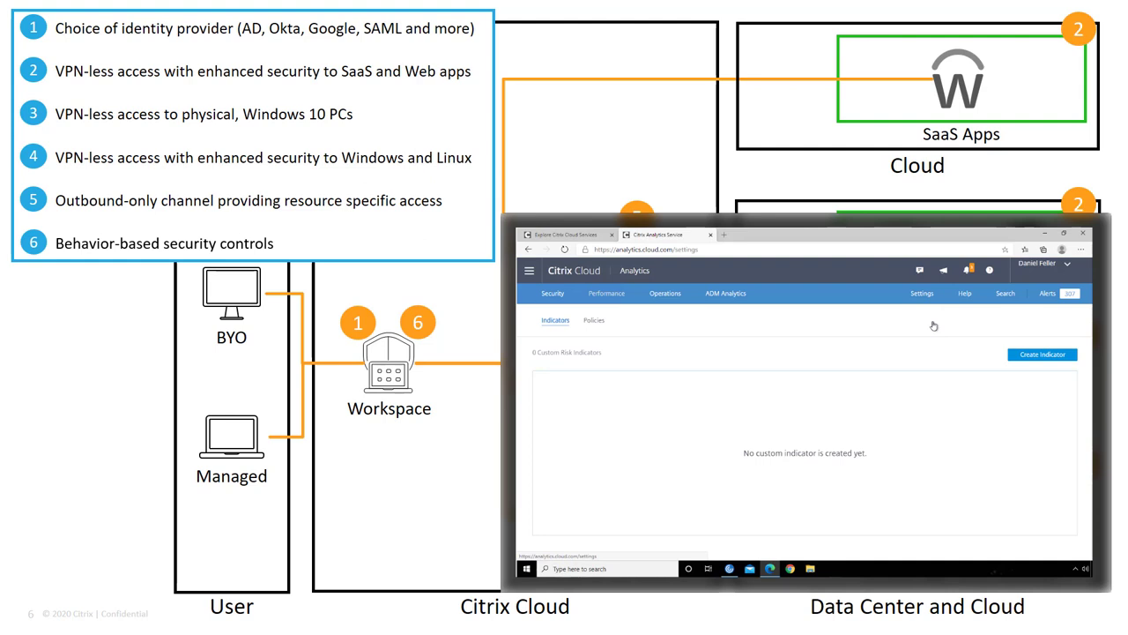
left_click(593, 320)
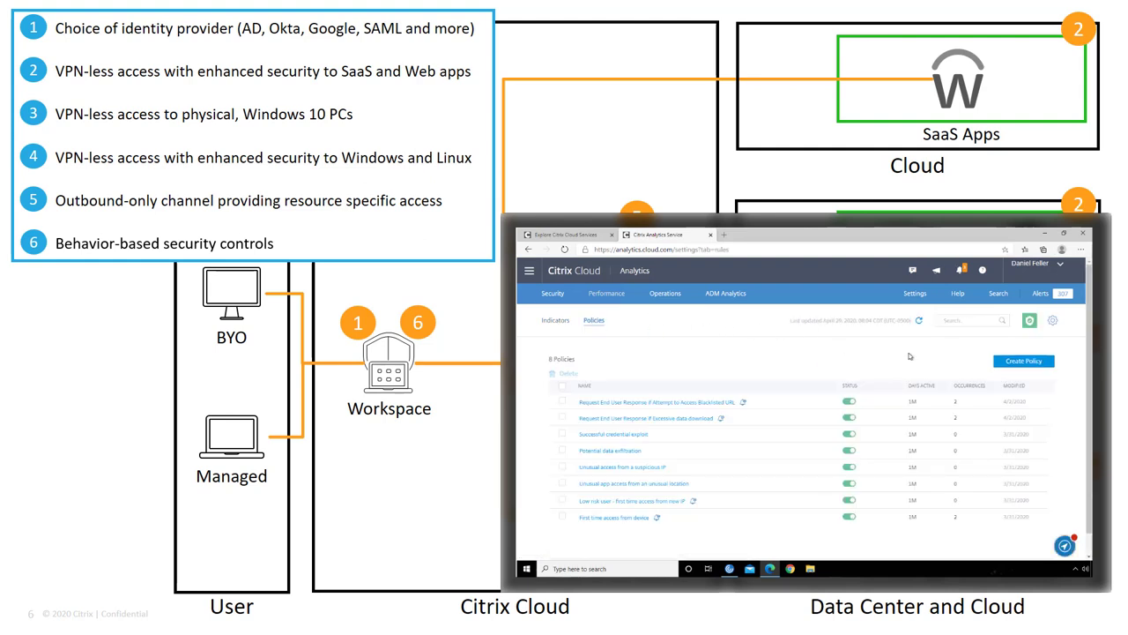
- Open the Attempt to Access Blacklisted URL policy and expand its response action dropdown
left_click(1023, 361)
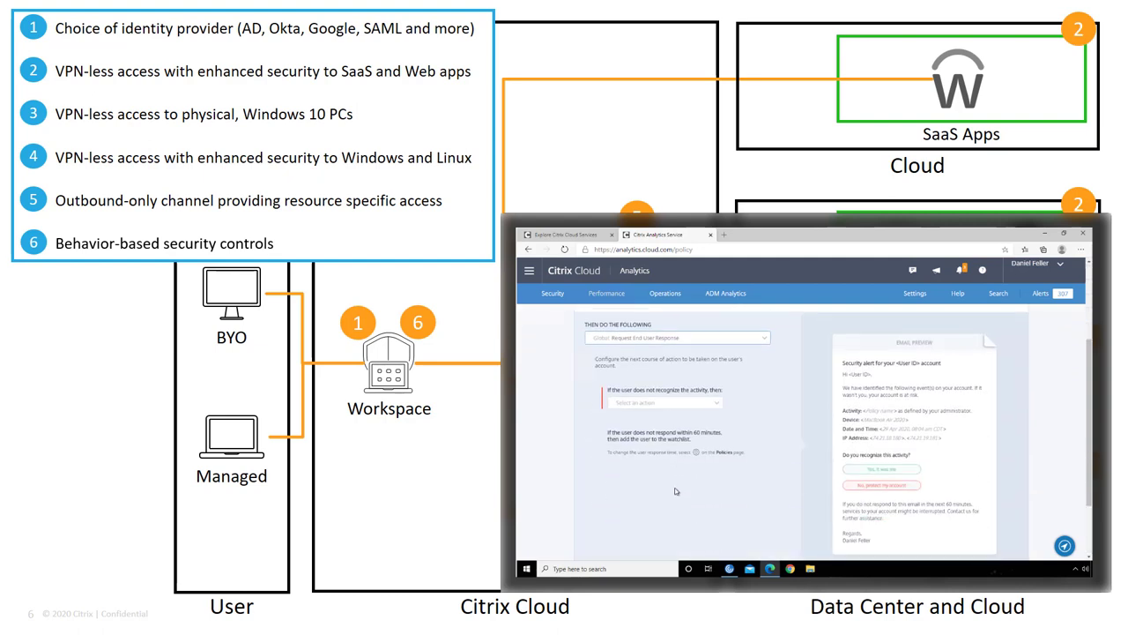
left_click(663, 402)
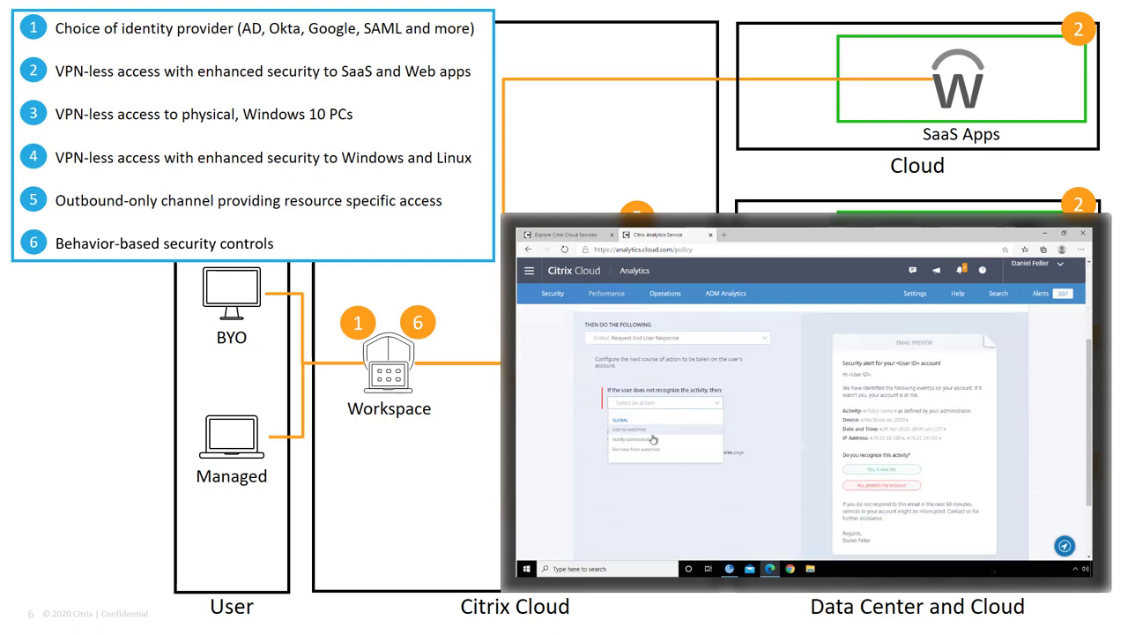